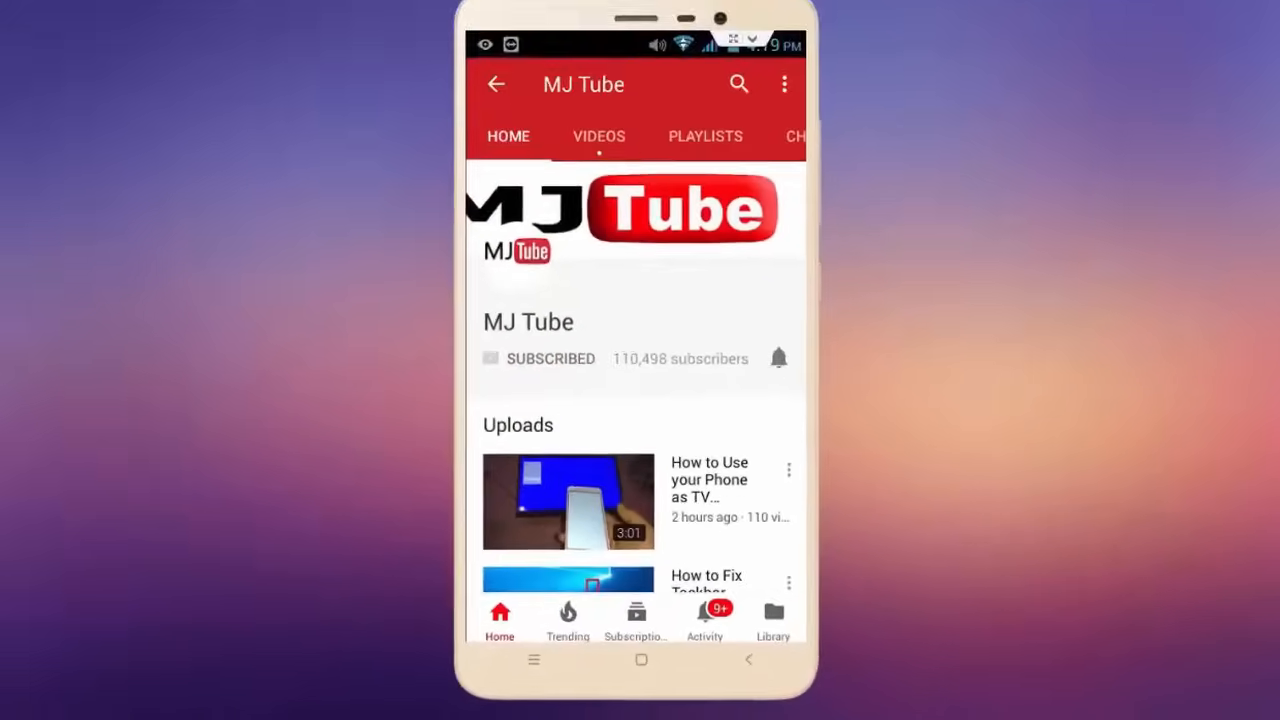
Launch App Store, which shows the 'Cannot Connect to the Store' error
{"action": "left_click", "coordinate": [778, 358]}
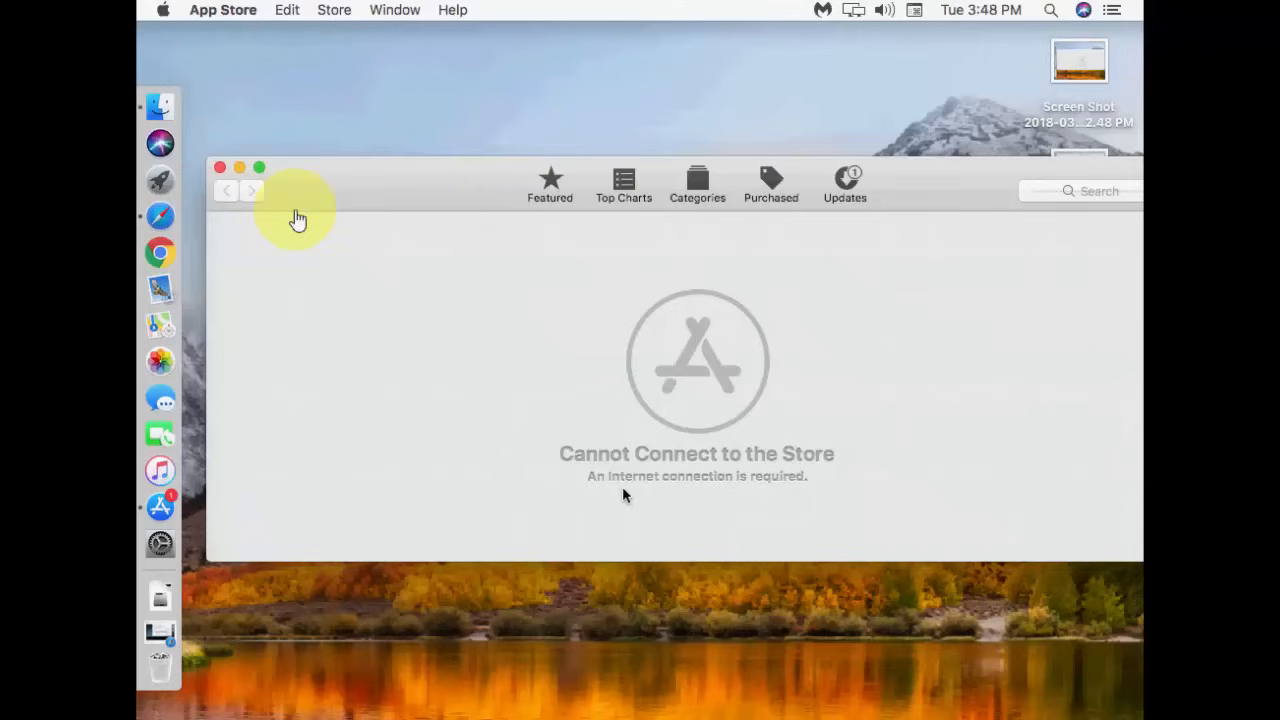
{"action": "mouse_move", "coordinate": [338, 222]}
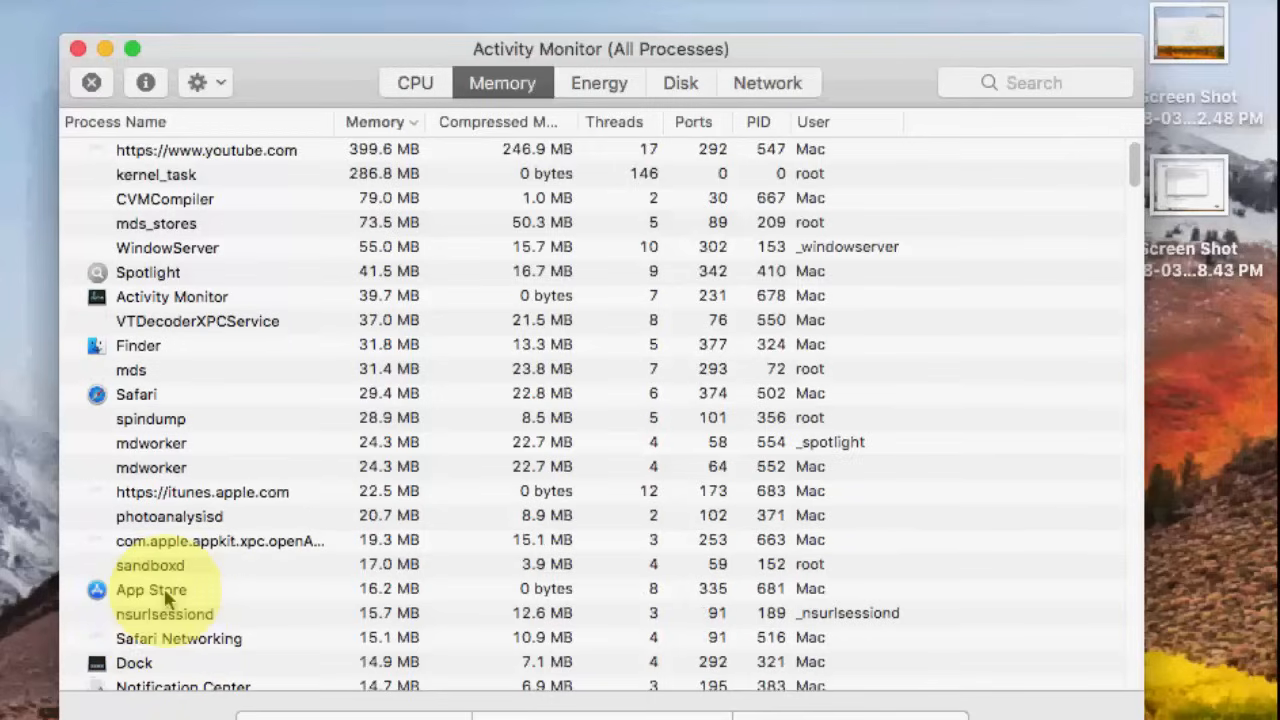
Select the App Store process in Activity Monitor's all-processes memory list
{"action": "left_click", "coordinate": [152, 588]}
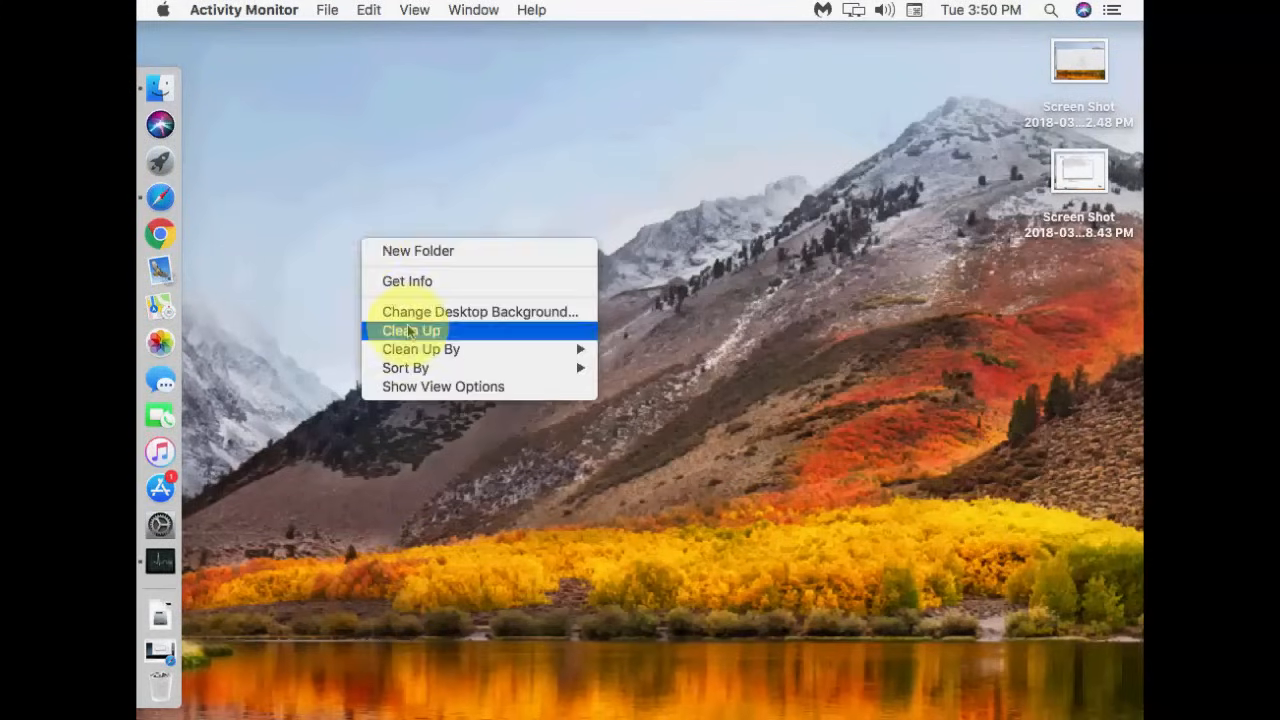
Launch Keychain Access from Spotlight and select AAA Certificate Services among System Roots certificates
{"action": "type", "text": "keychain Access"}
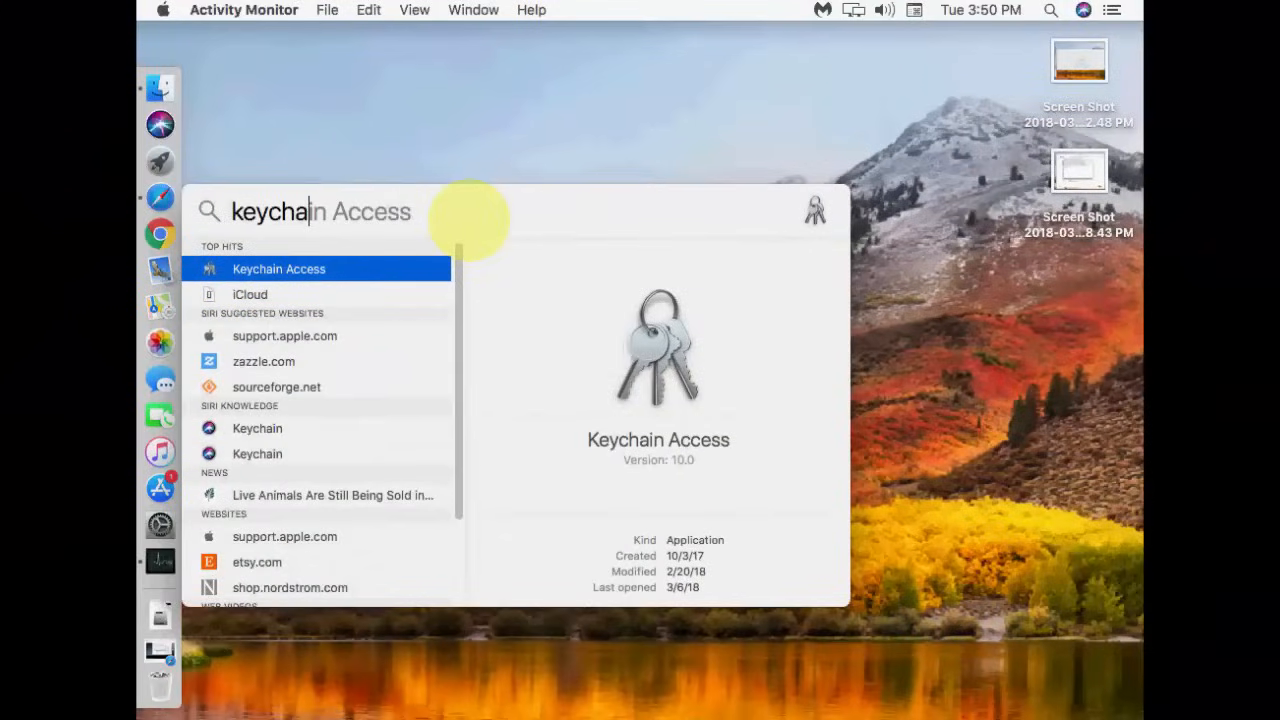
{"action": "mouse_move", "coordinate": [322, 290]}
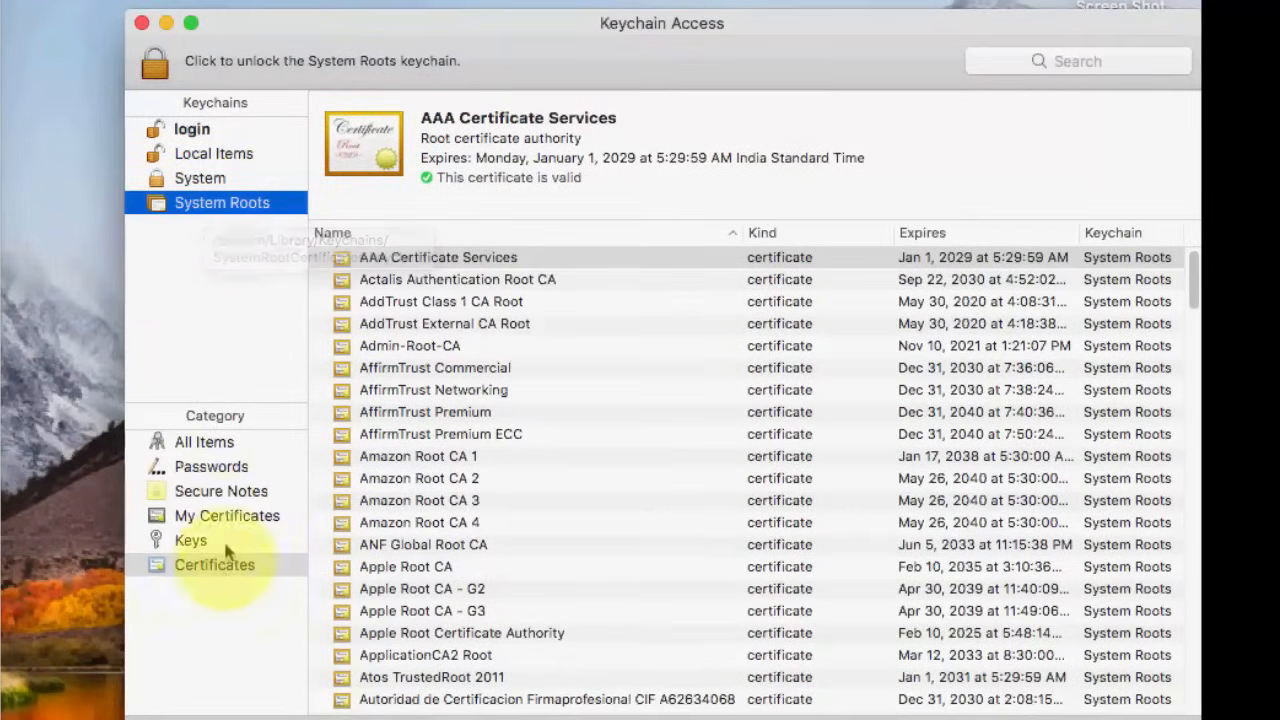
{"action": "left_click", "coordinate": [214, 564]}
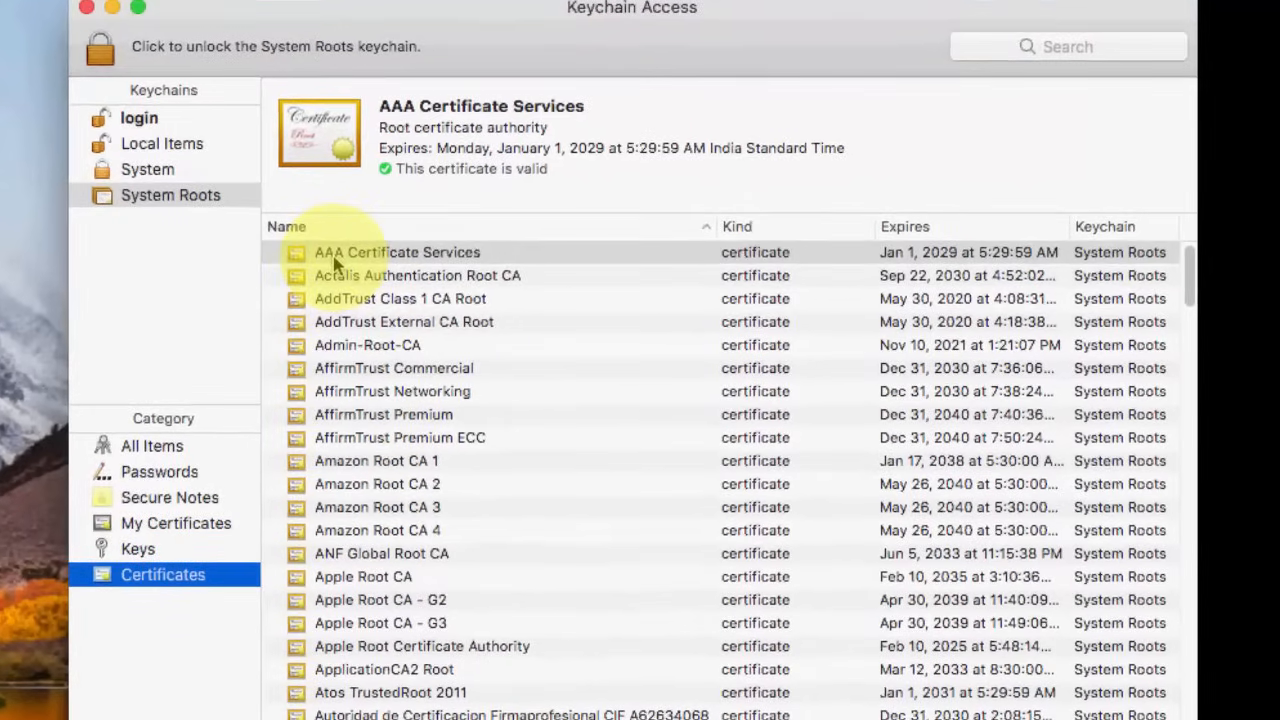
{"action": "left_click", "coordinate": [396, 252]}
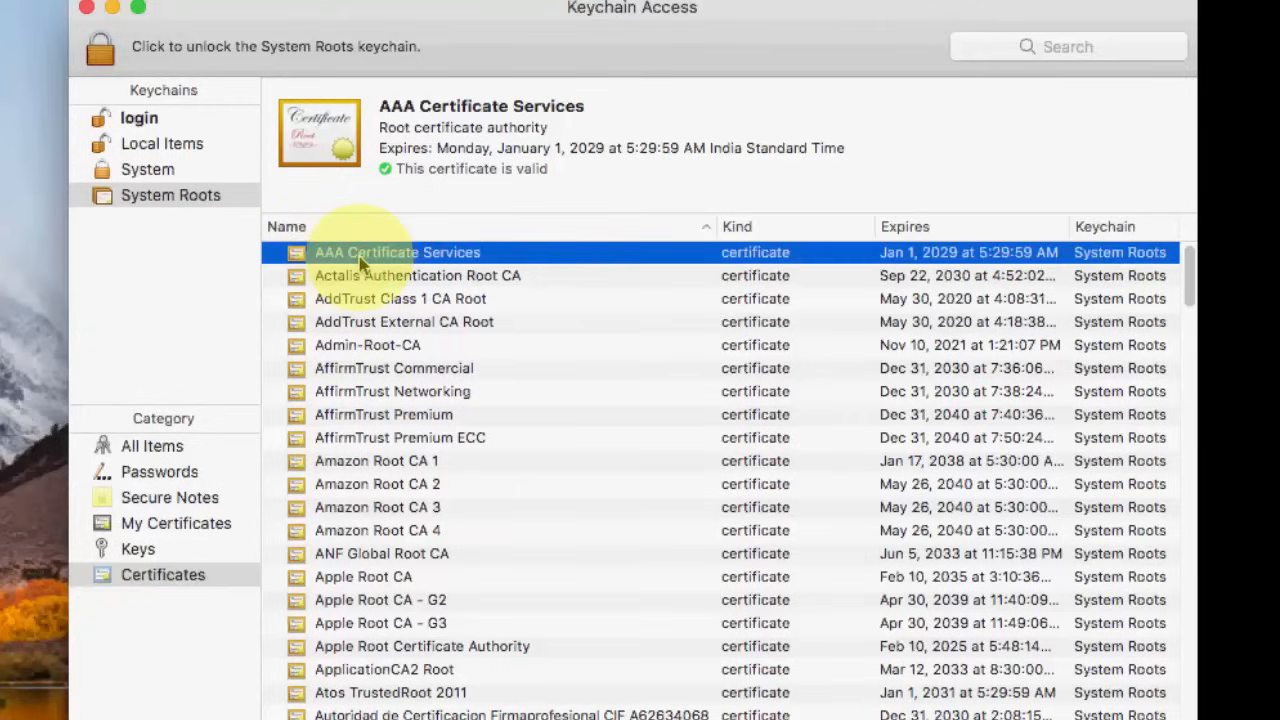
{"action": "double_click", "coordinate": [396, 252]}
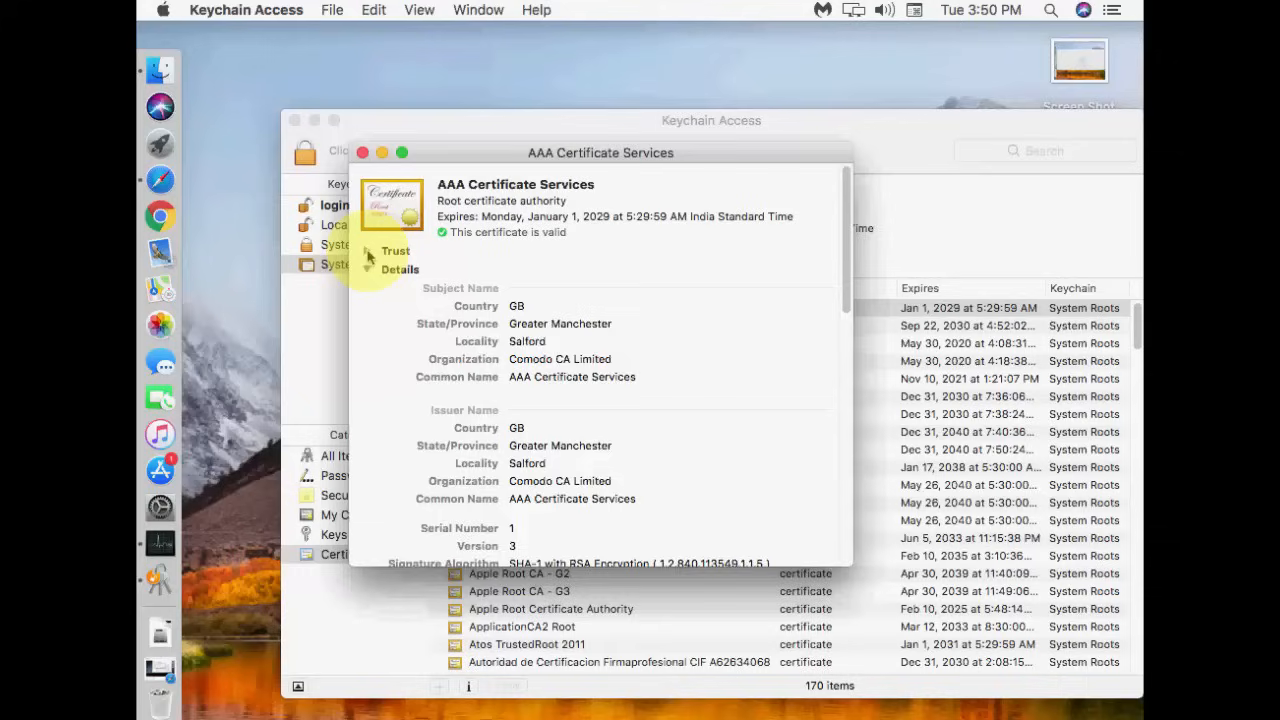
{"action": "left_click", "coordinate": [368, 250]}
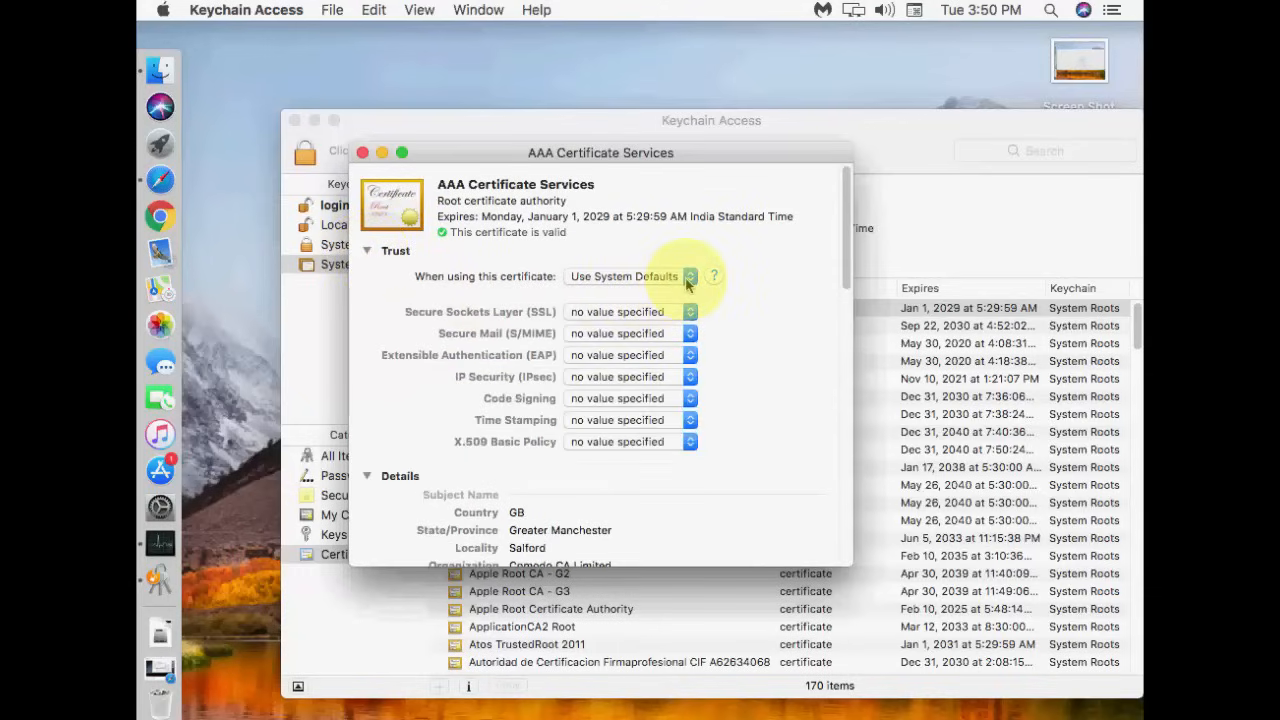
{"action": "left_click", "coordinate": [624, 276]}
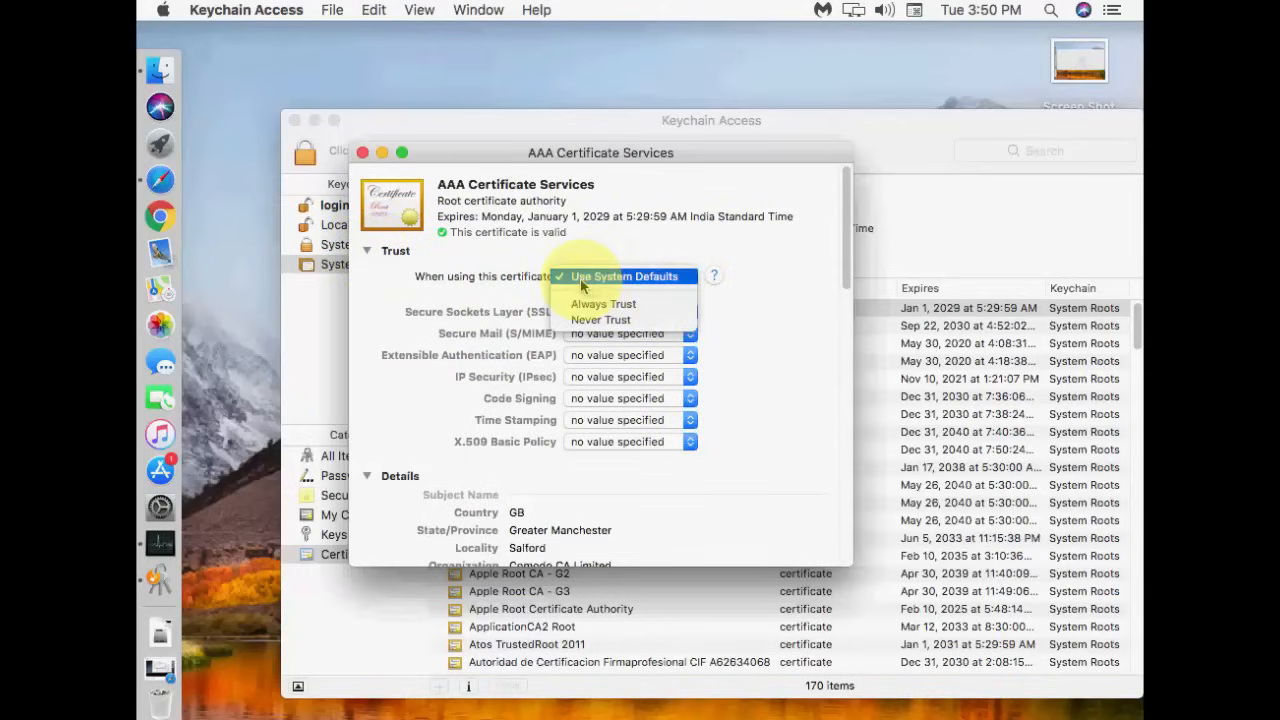
{"action": "left_click", "coordinate": [624, 276]}
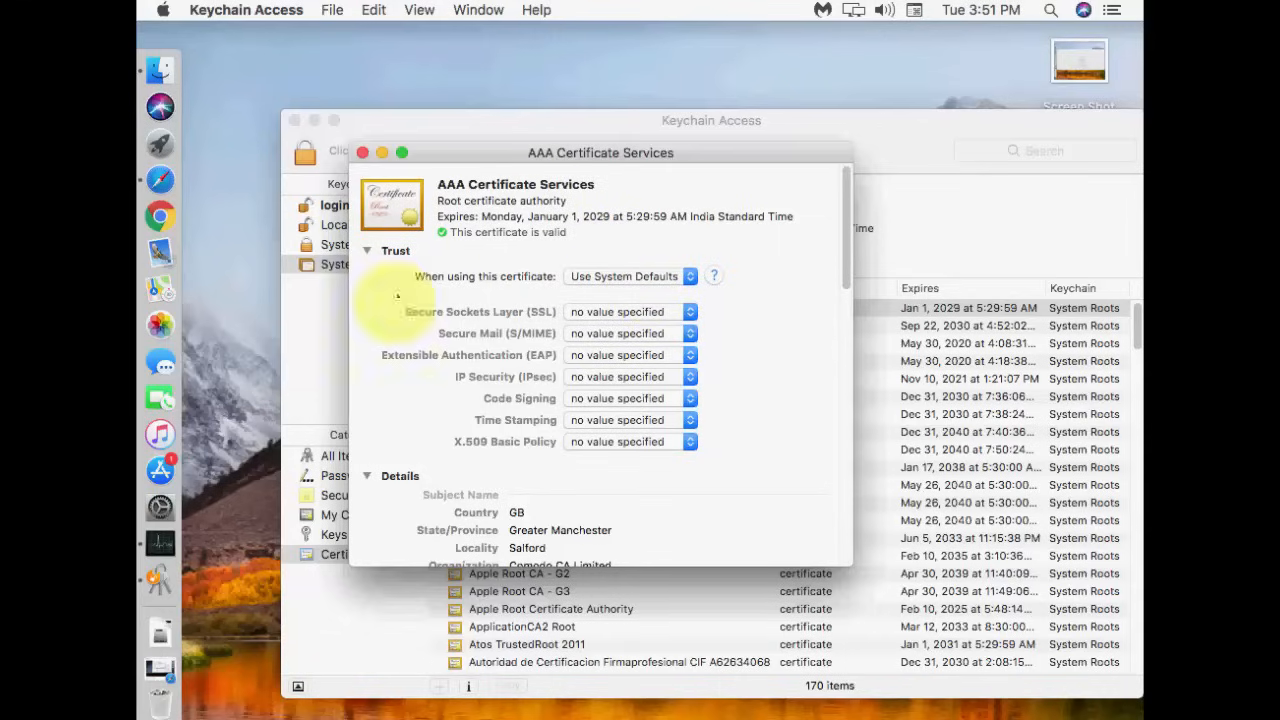
{"action": "left_click", "coordinate": [362, 152]}
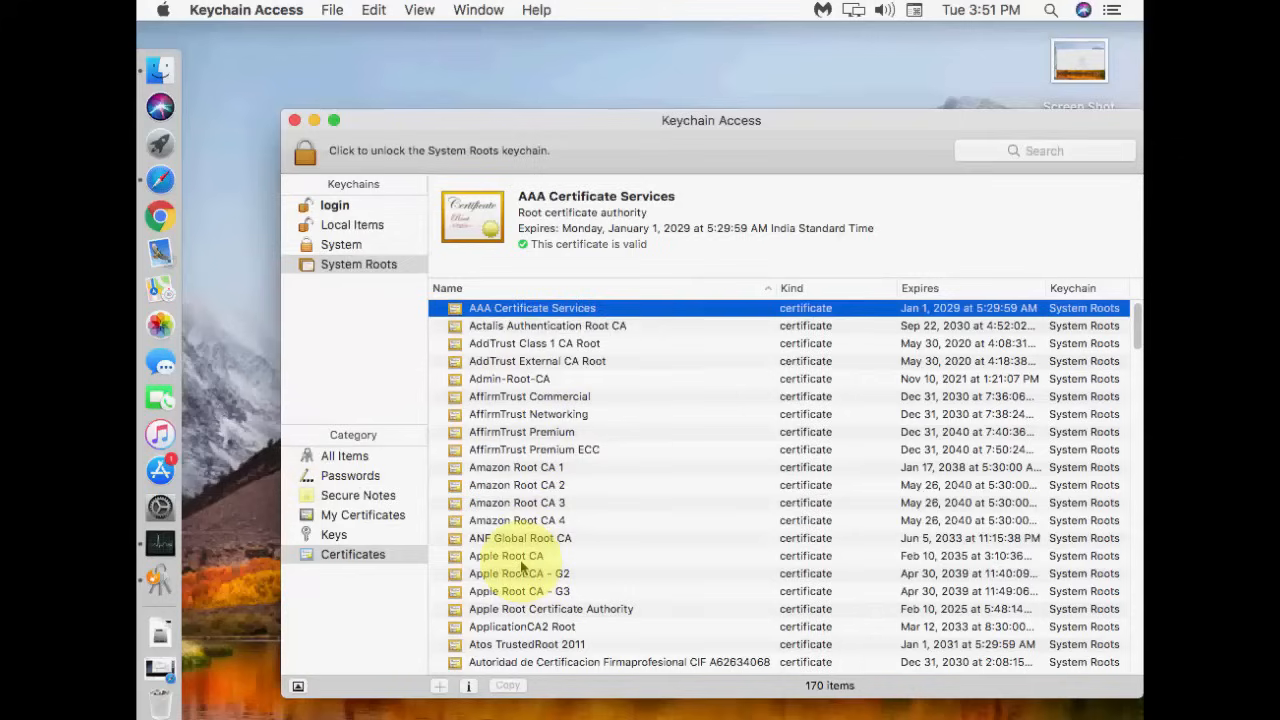
{"action": "left_click", "coordinate": [506, 556]}
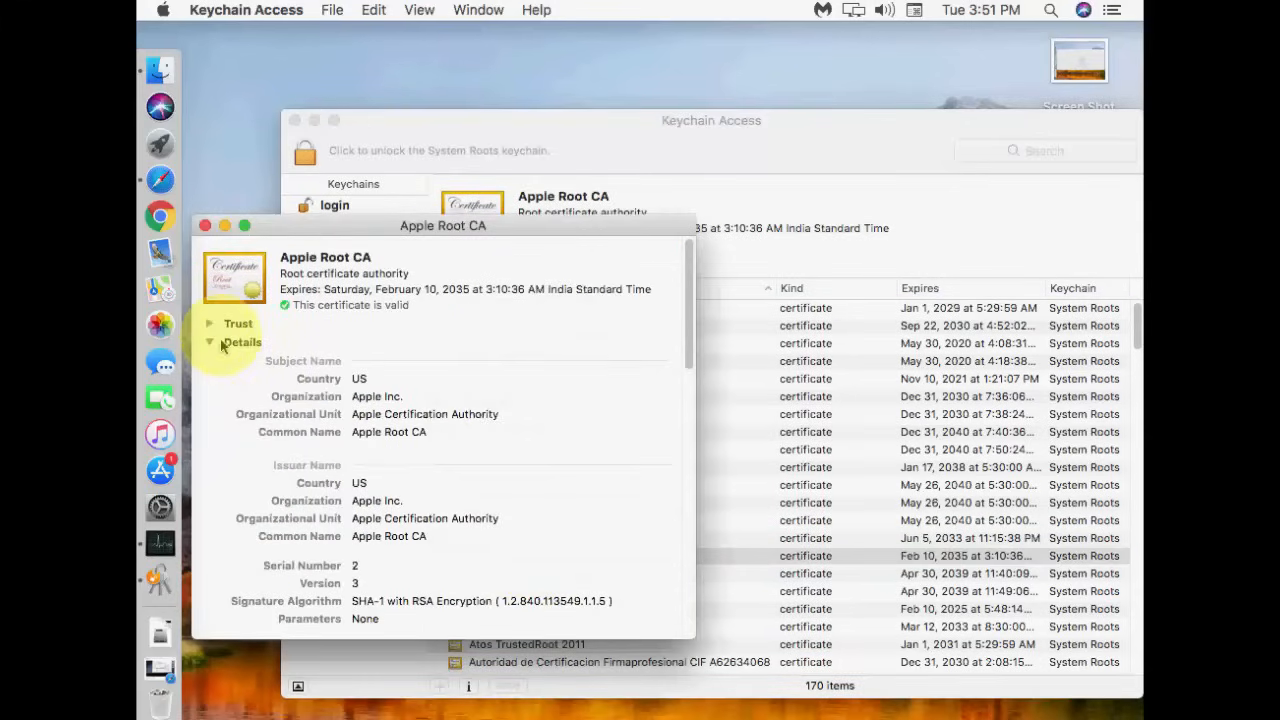
{"action": "left_click", "coordinate": [208, 324]}
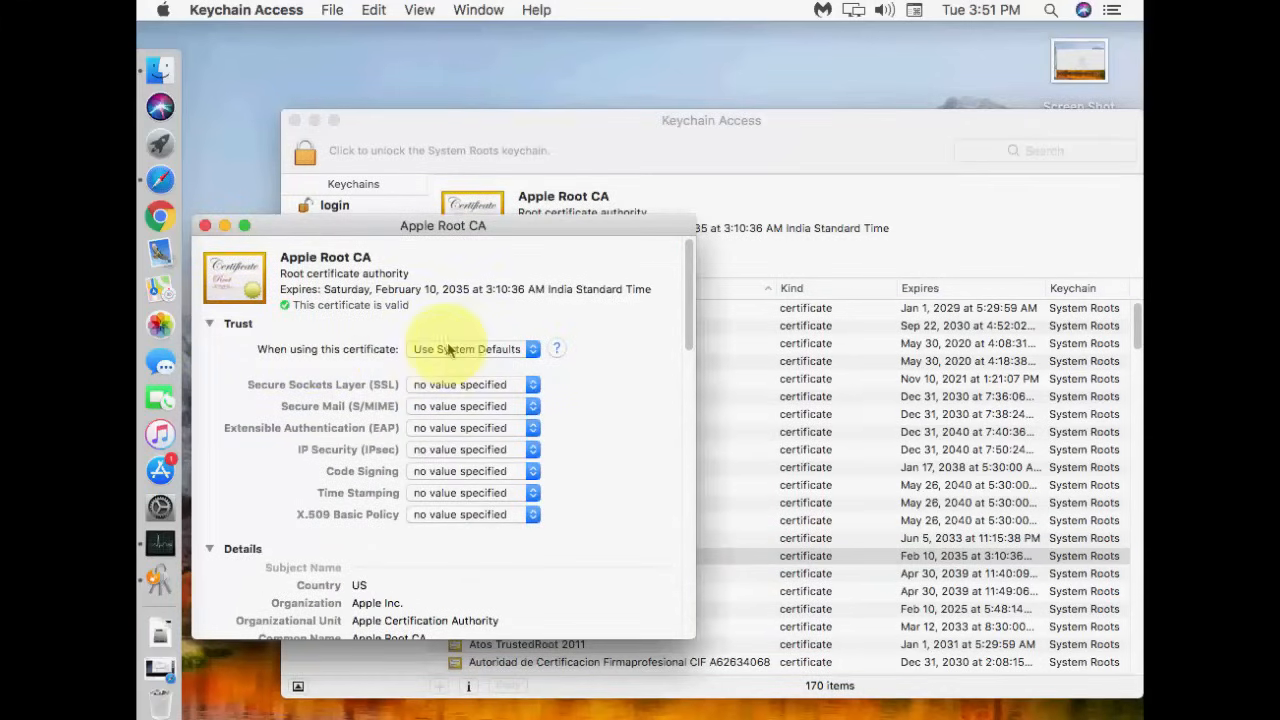
{"action": "left_click", "coordinate": [470, 348]}
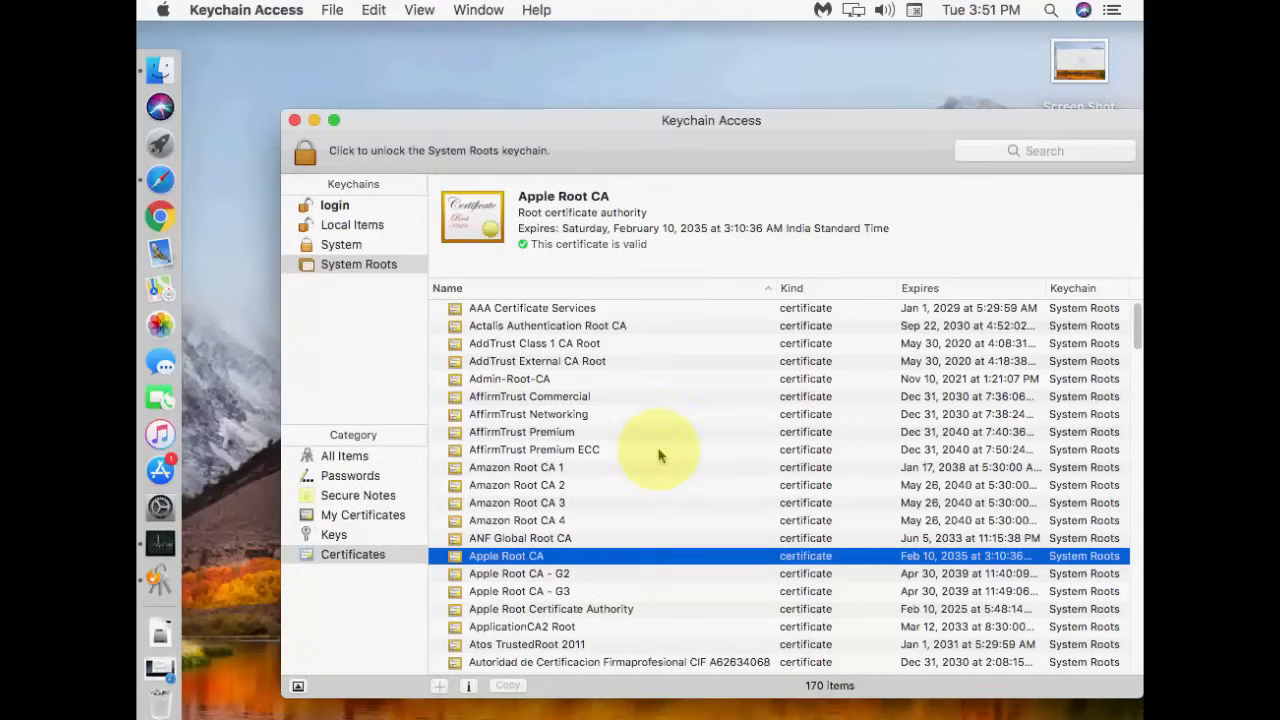
{"action": "mouse_move", "coordinate": [550, 600]}
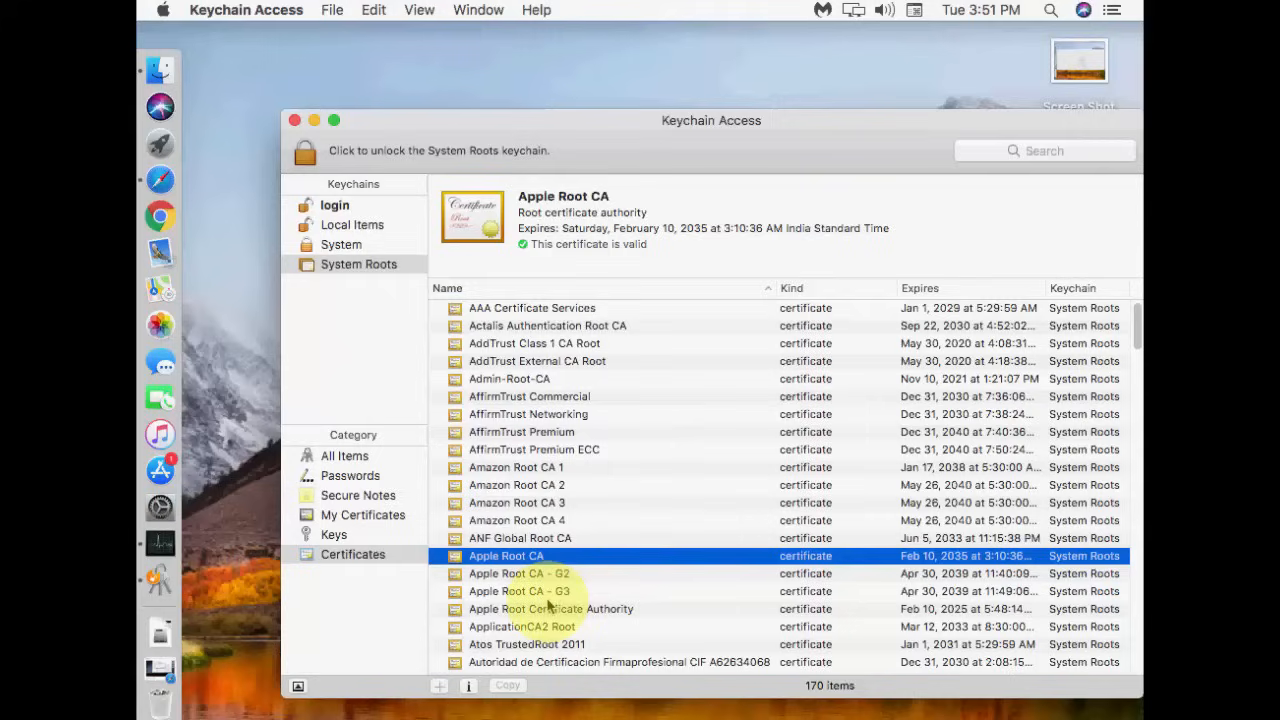
{"action": "left_click", "coordinate": [550, 608]}
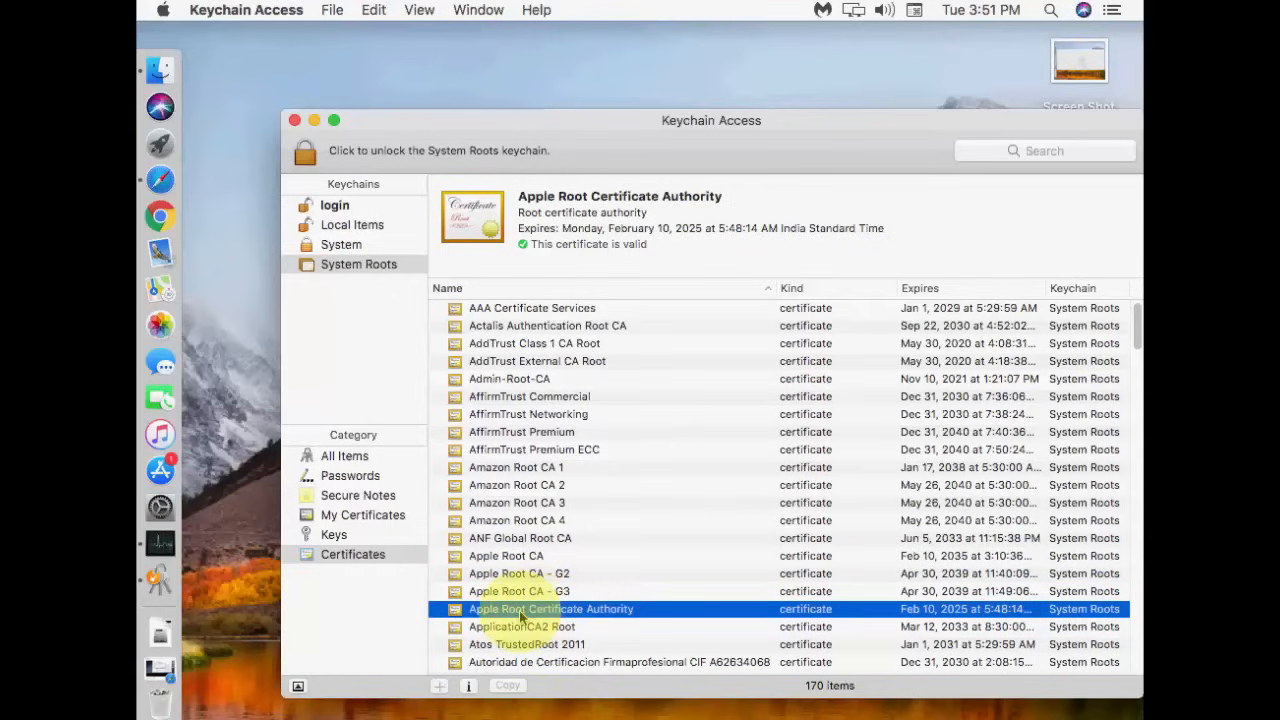
{"action": "double_click", "coordinate": [550, 608]}
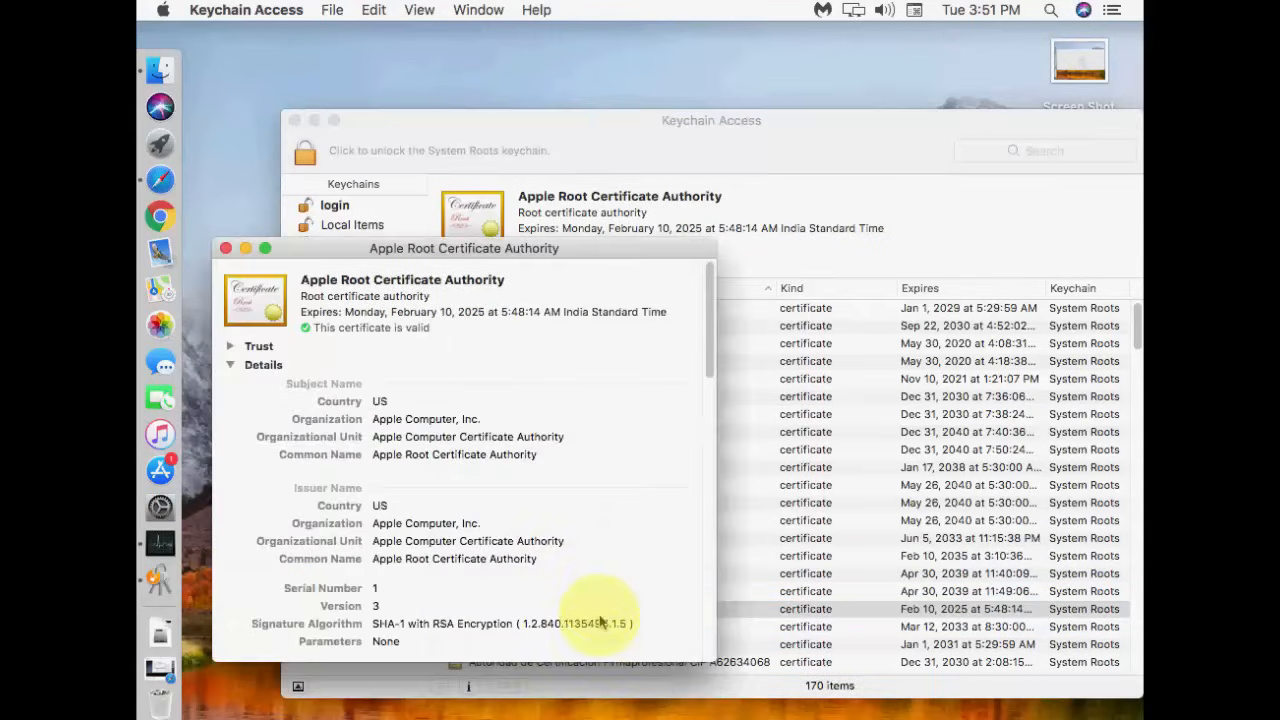
{"action": "left_click", "coordinate": [230, 344]}
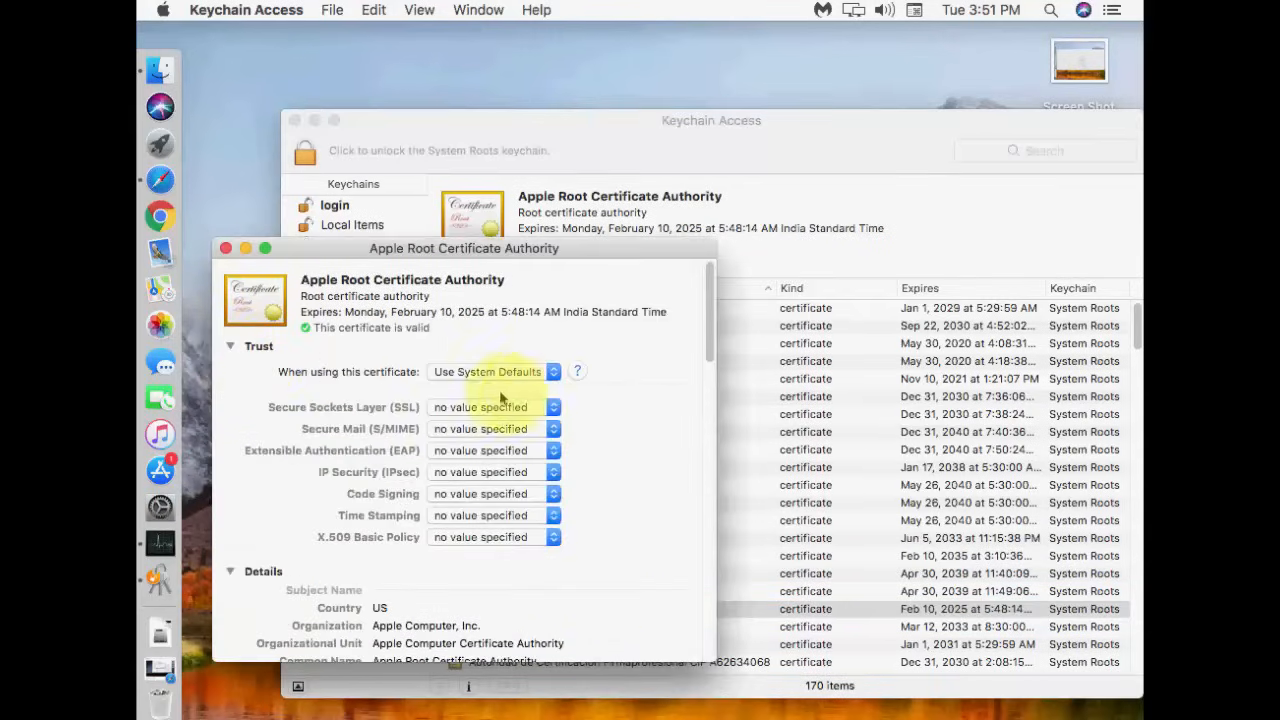
{"action": "left_click", "coordinate": [492, 370]}
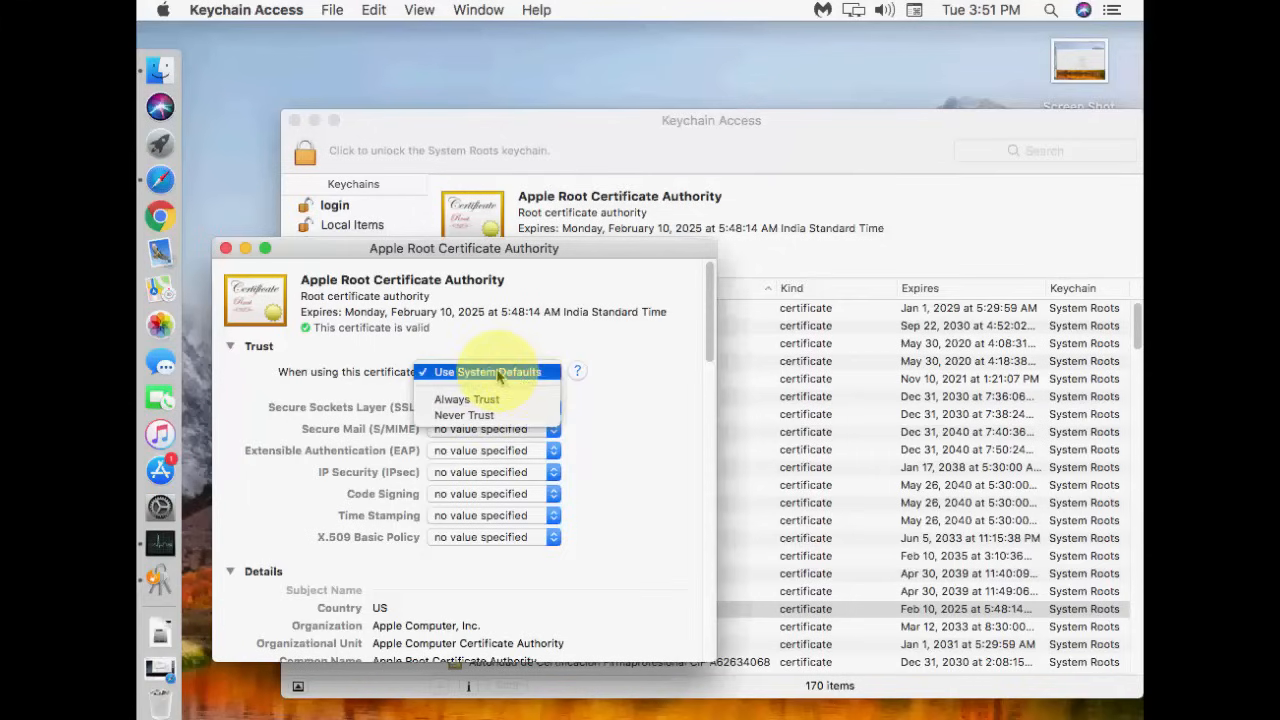
{"action": "left_click", "coordinate": [490, 370]}
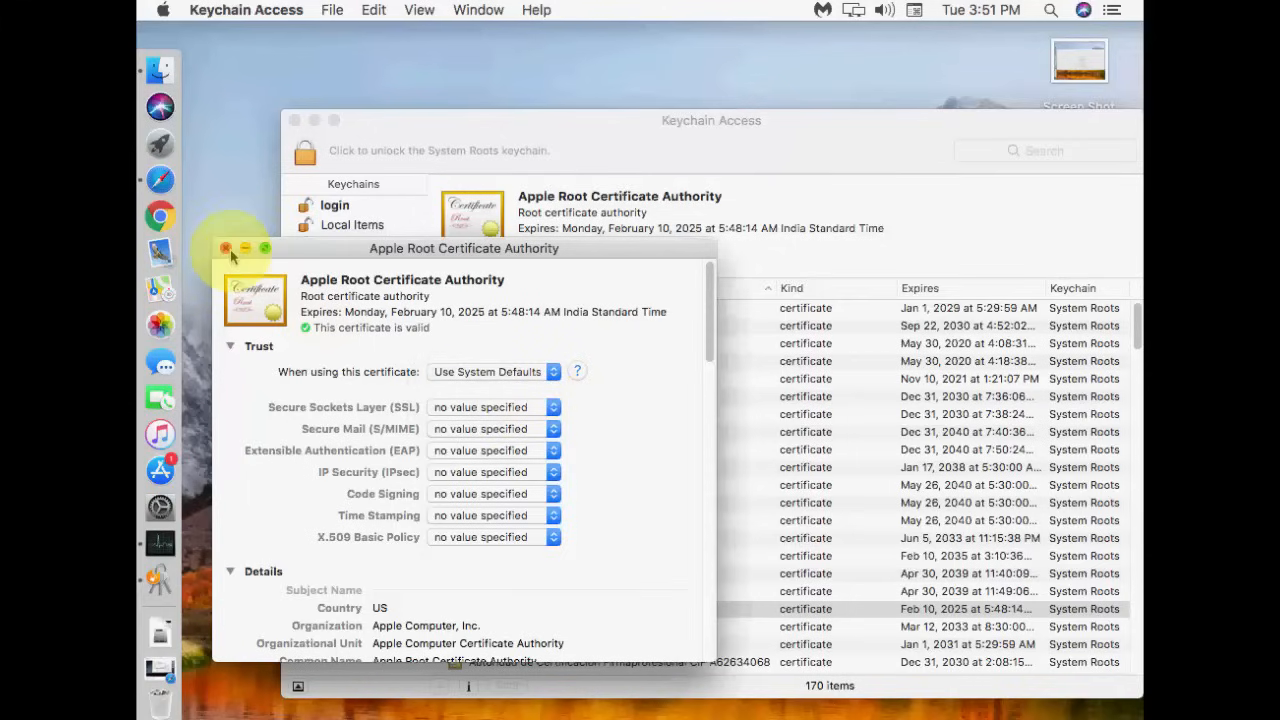
{"action": "left_click", "coordinate": [224, 248]}
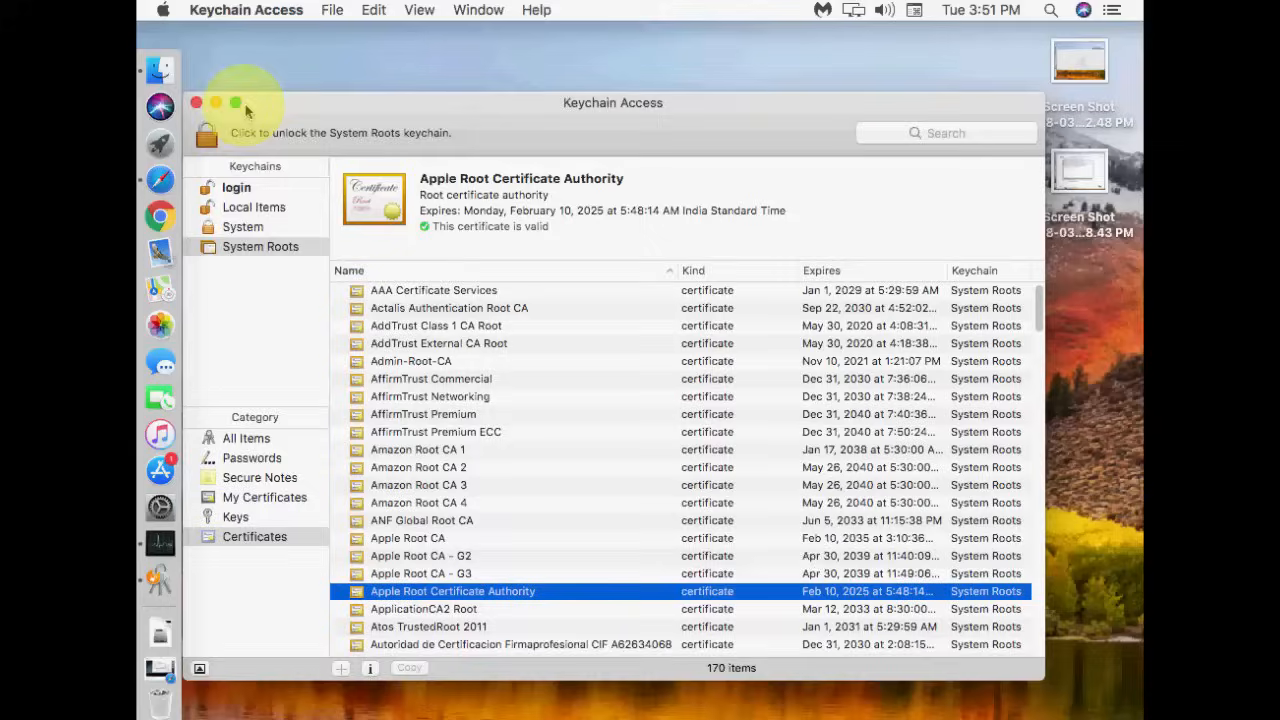
Close Keychain Access and launch Terminal from a Spotlight search
{"action": "double_click", "coordinate": [432, 290]}
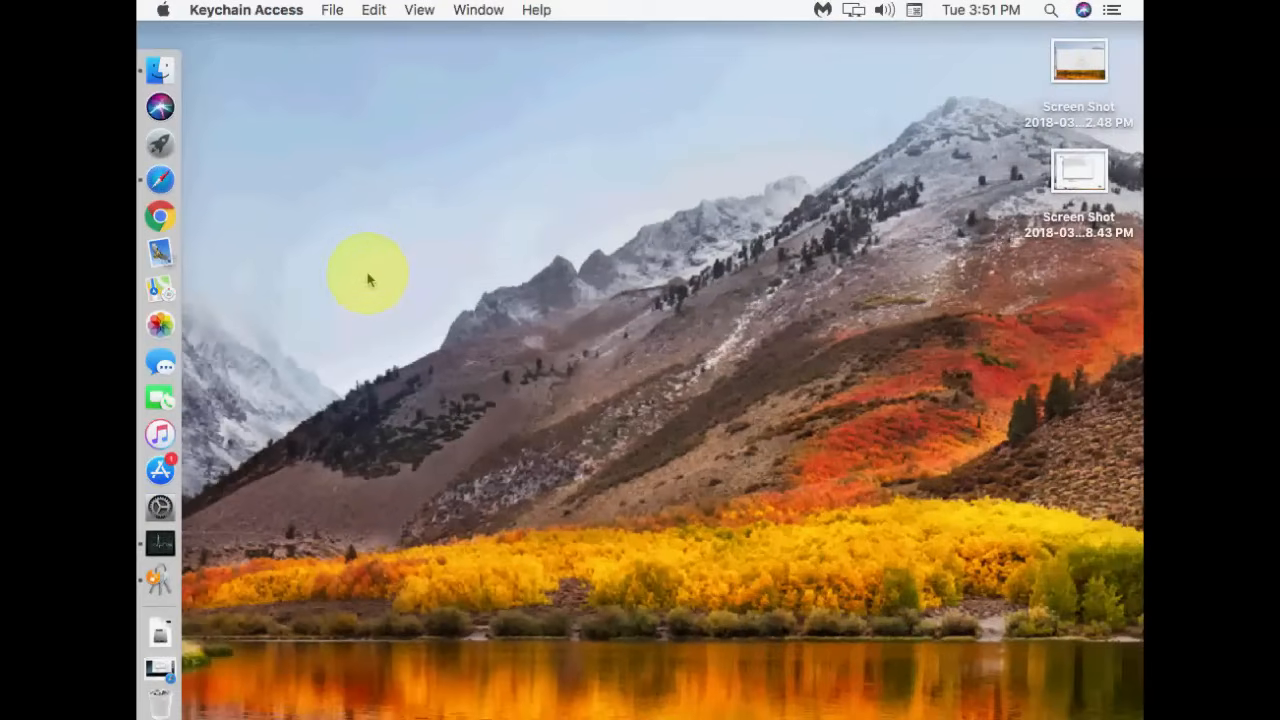
{"action": "mouse_move", "coordinate": [1022, 44]}
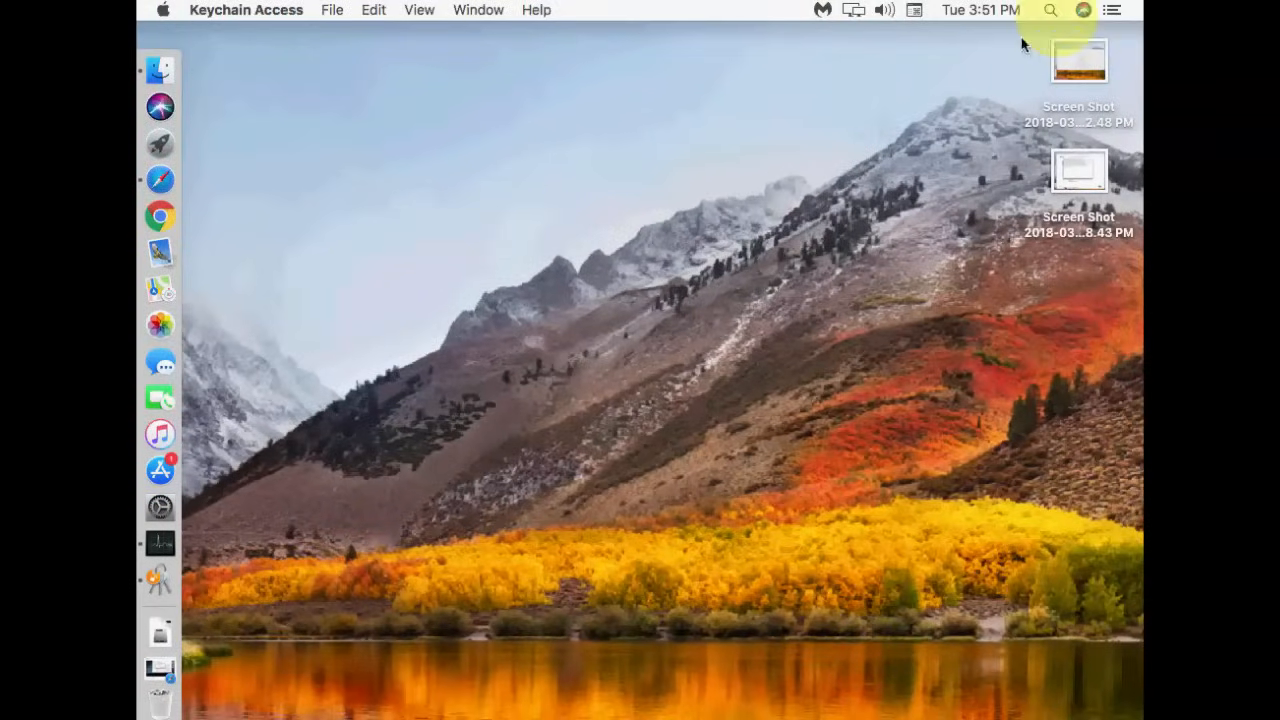
{"action": "left_click", "coordinate": [1050, 12]}
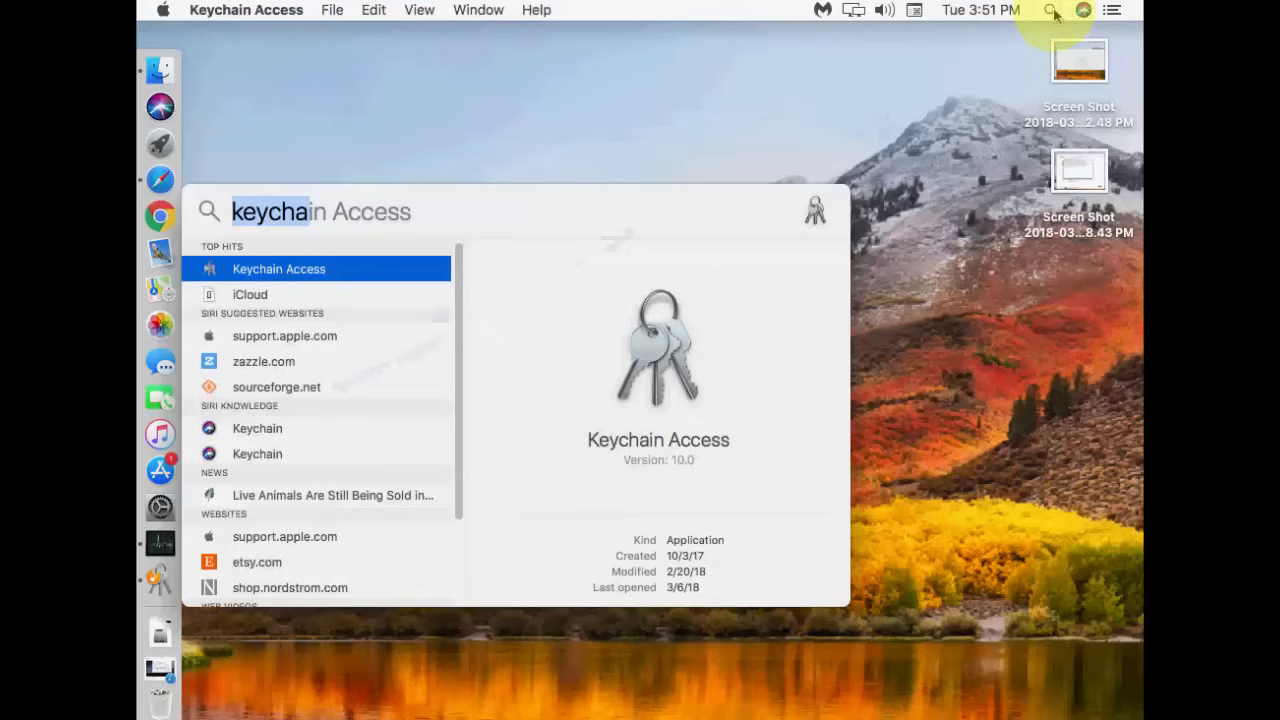
{"action": "type", "text": "terminal"}
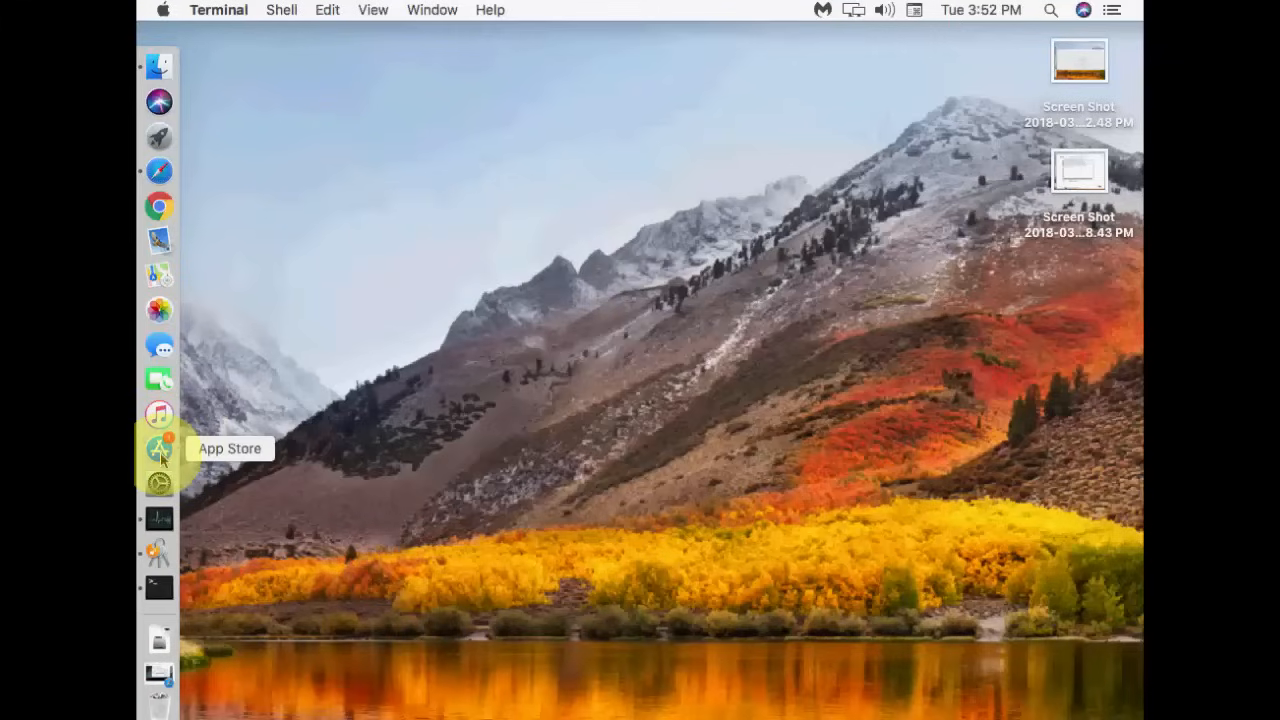
Launch App Store from the Dock and let its Featured page load
{"action": "left_click", "coordinate": [160, 448]}
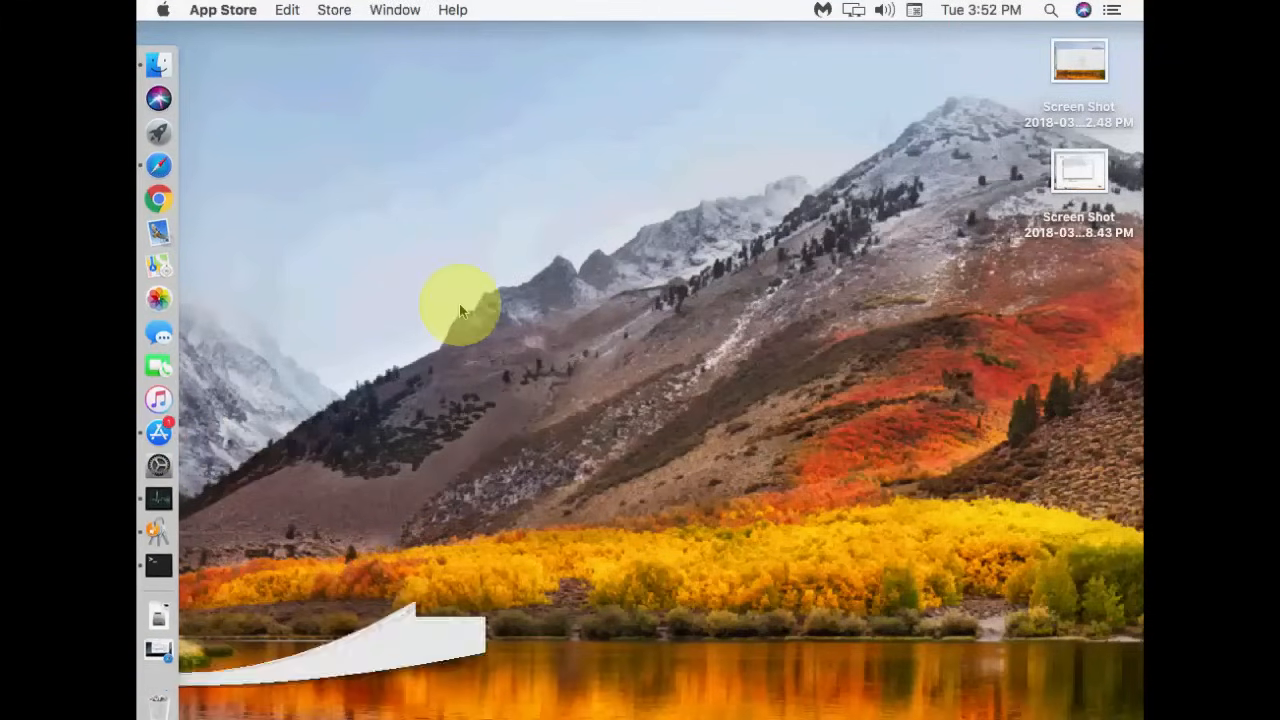
{"action": "left_click", "coordinate": [158, 432]}
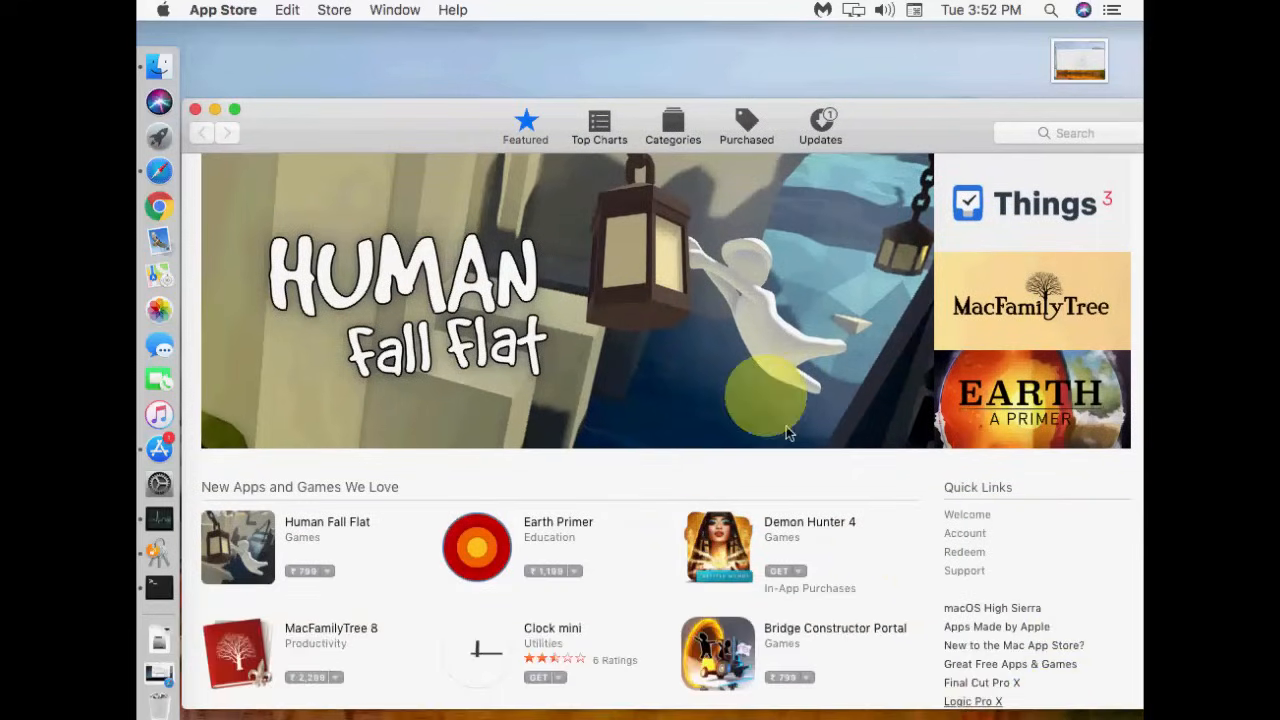
{"action": "scroll", "scroll_direction": "down", "scroll_amount": 3}
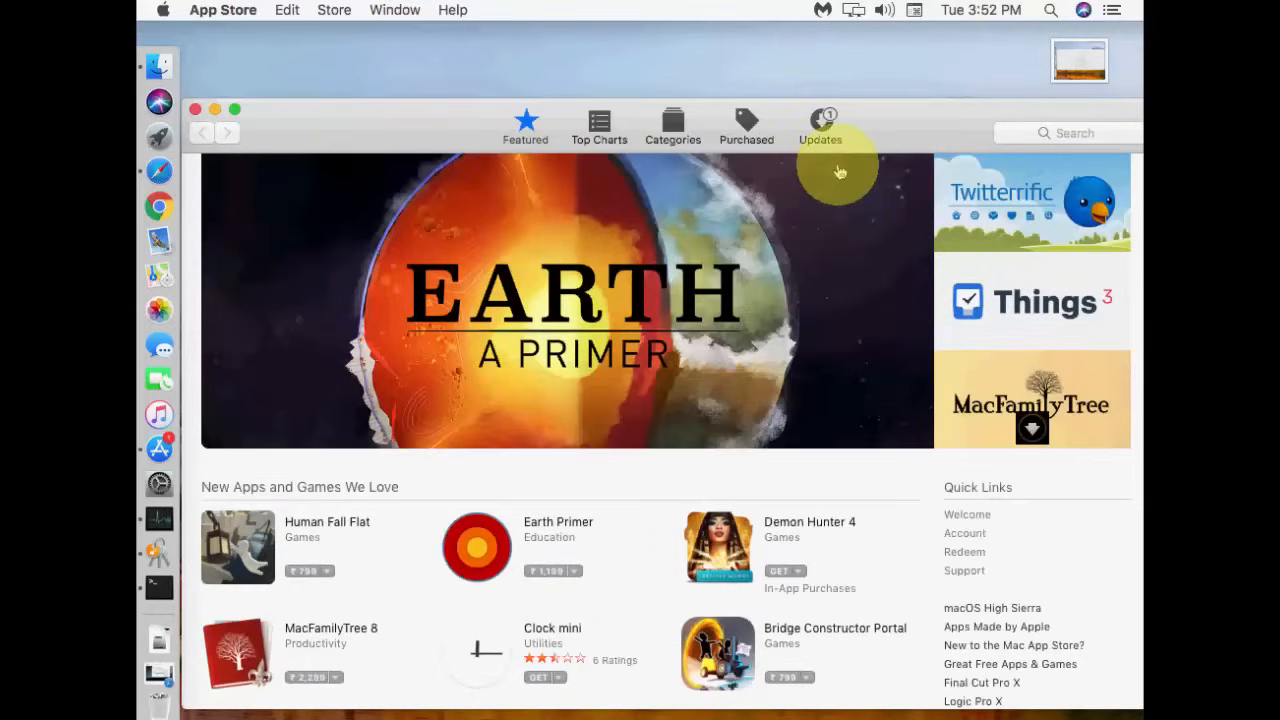
Load the Updates page listing one macOS supplemental update, then return to Featured
{"action": "left_click", "coordinate": [820, 124]}
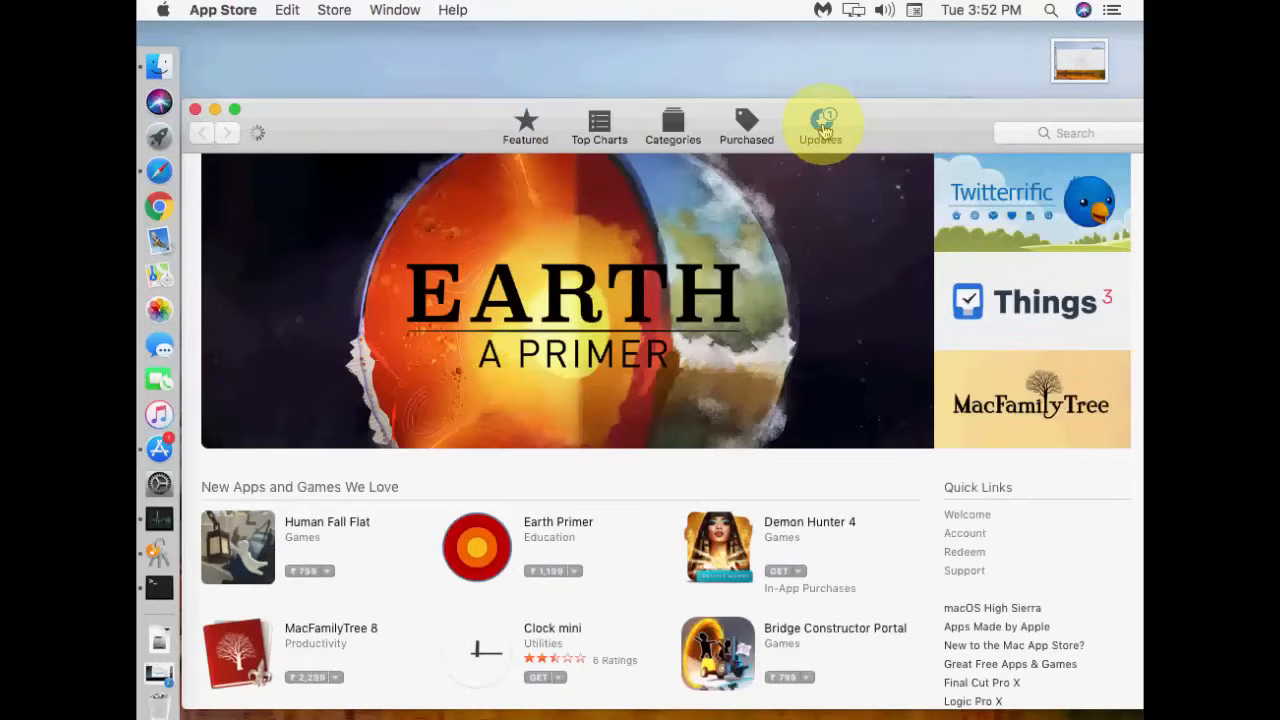
{"action": "left_click", "coordinate": [820, 124]}
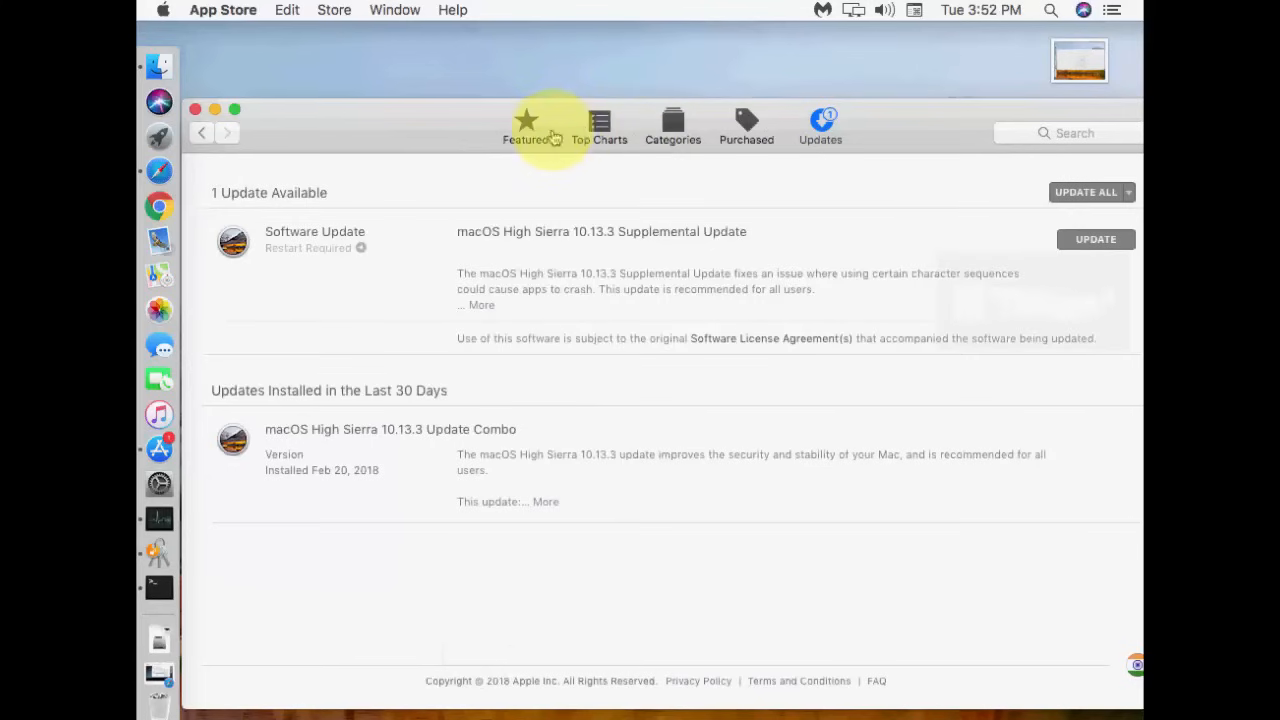
{"action": "left_click", "coordinate": [524, 128]}
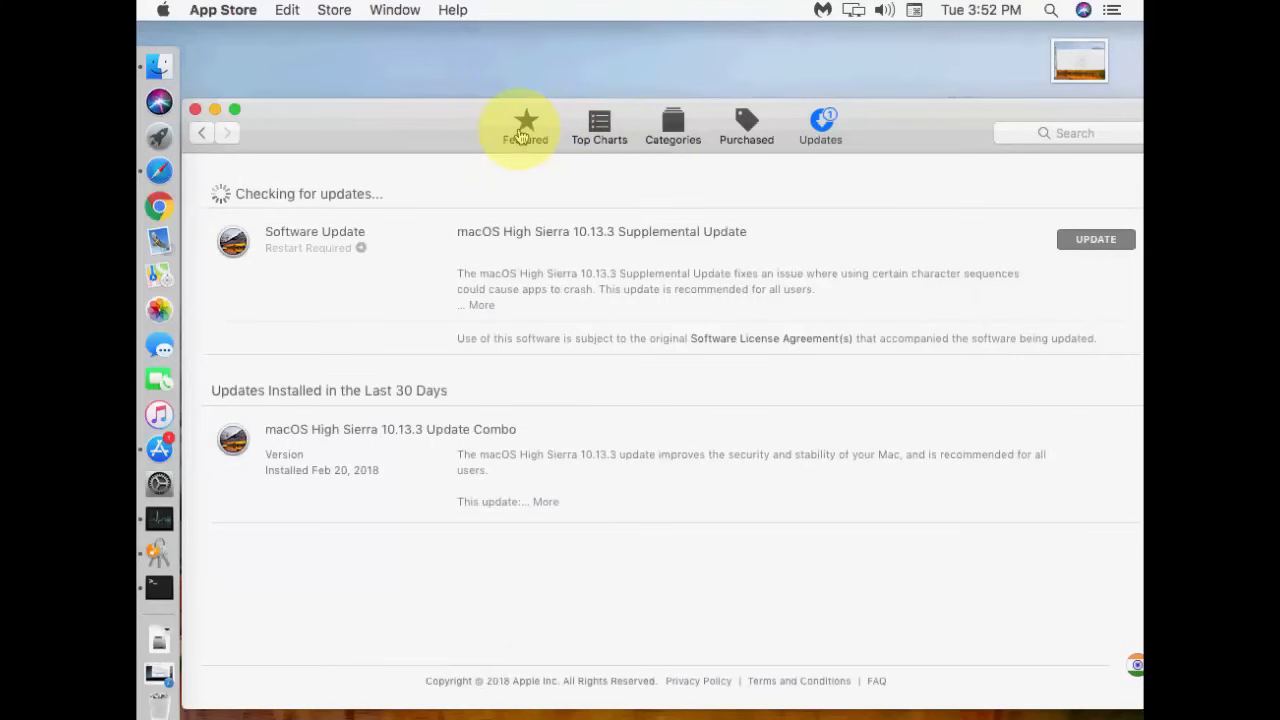
{"action": "left_click", "coordinate": [524, 124]}
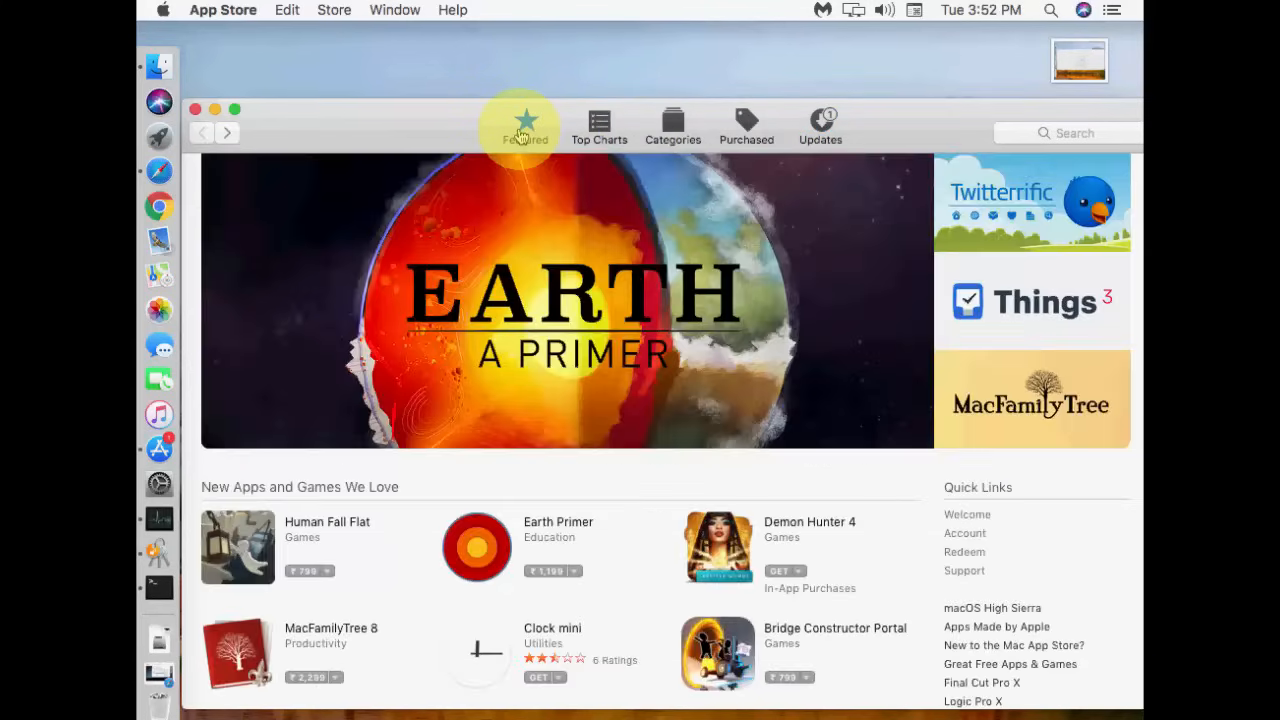